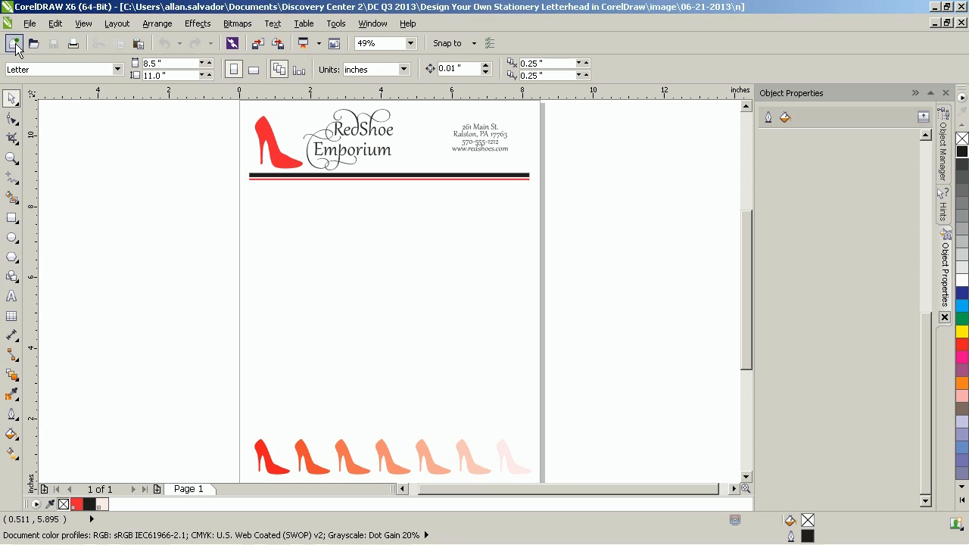
Create a new Letter 8.5 x 11 in CMYK document with default settings.
click(14, 43)
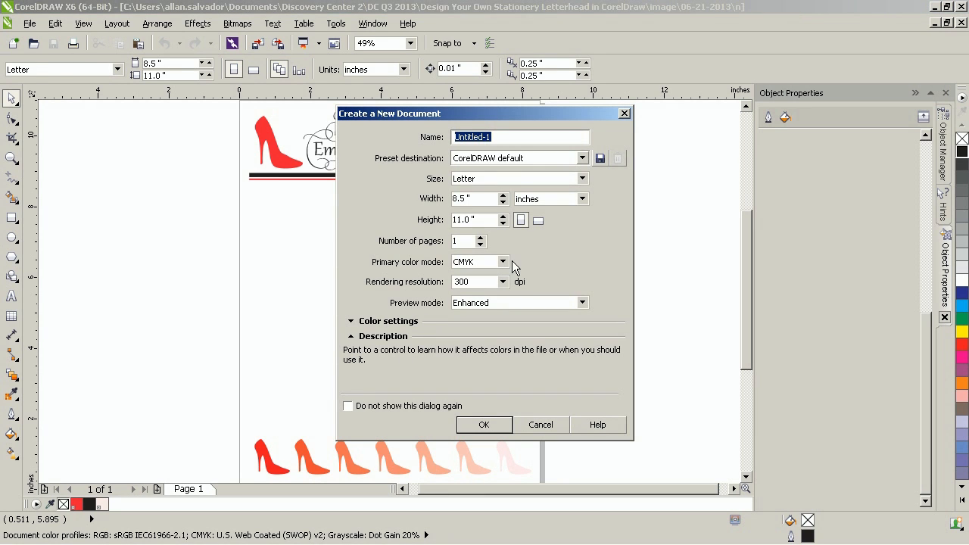
mouse_move(484, 261)
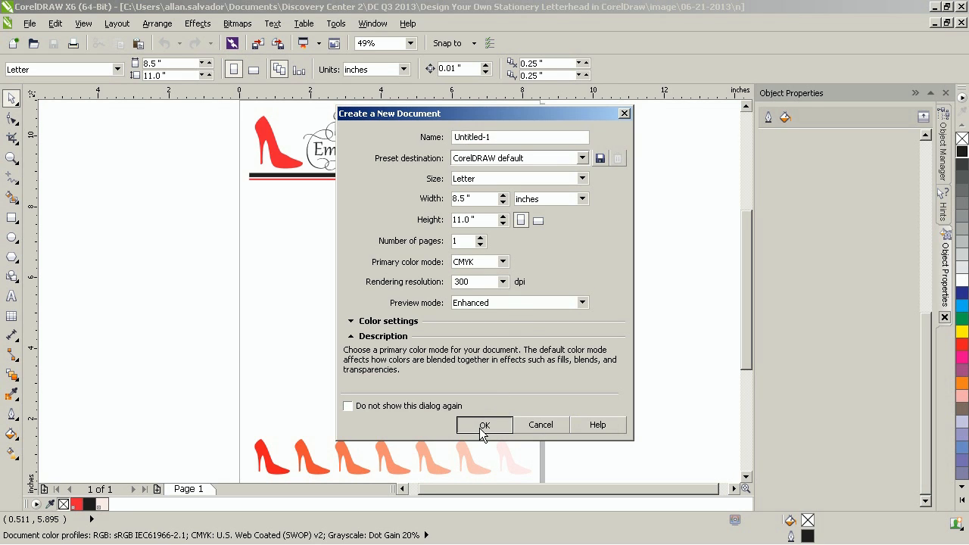
click(484, 425)
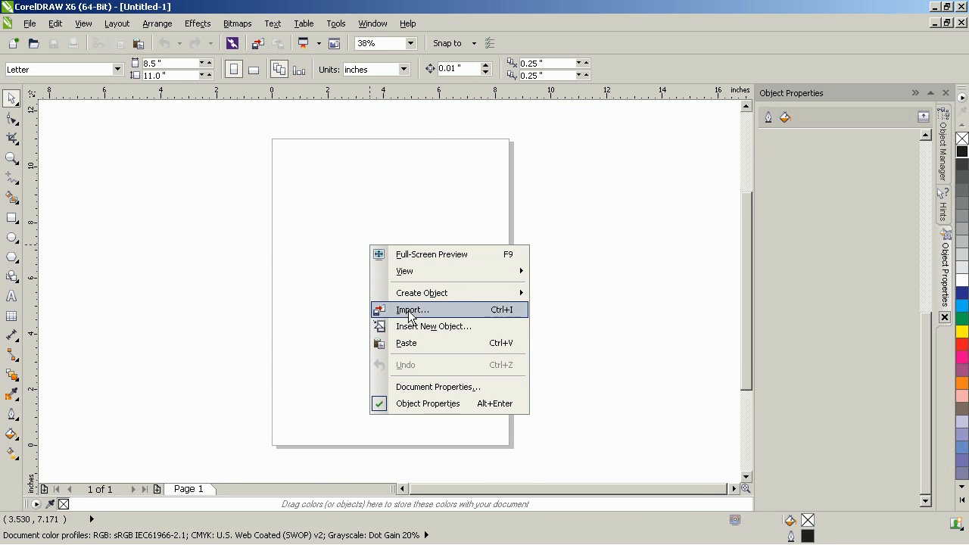
Import red shoe.cdr onto the page near the top-left.
click(412, 309)
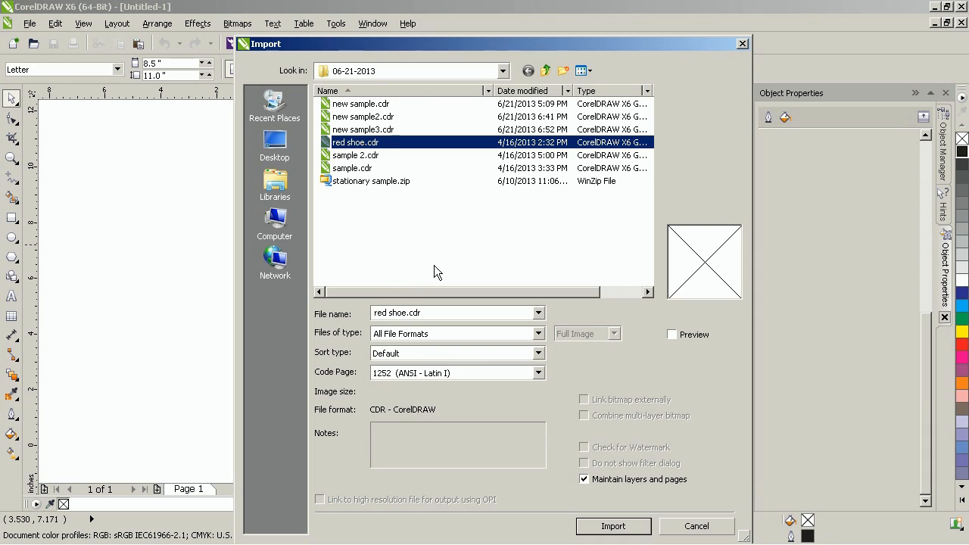
click(613, 526)
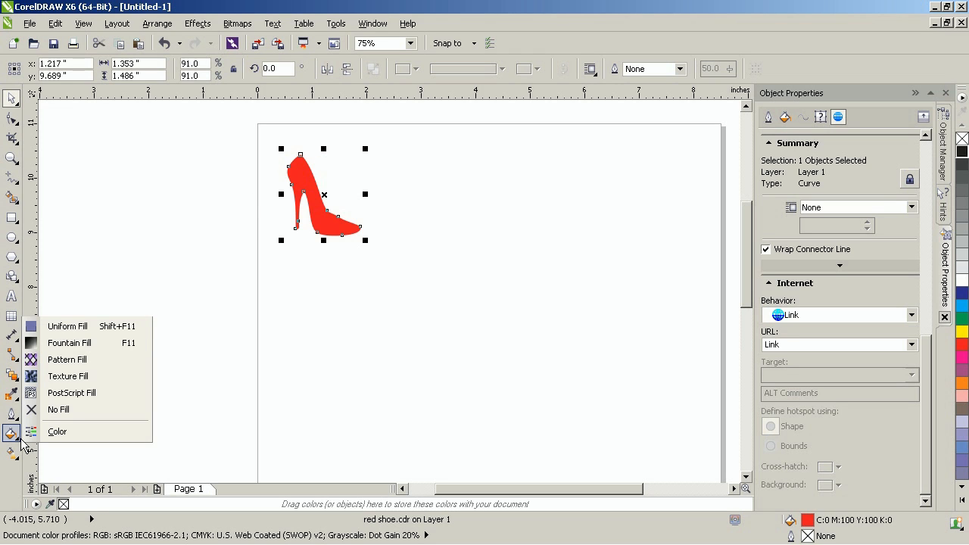
Fill the shoe with PANTONE Red 032 C from the solid coated palette.
click(67, 326)
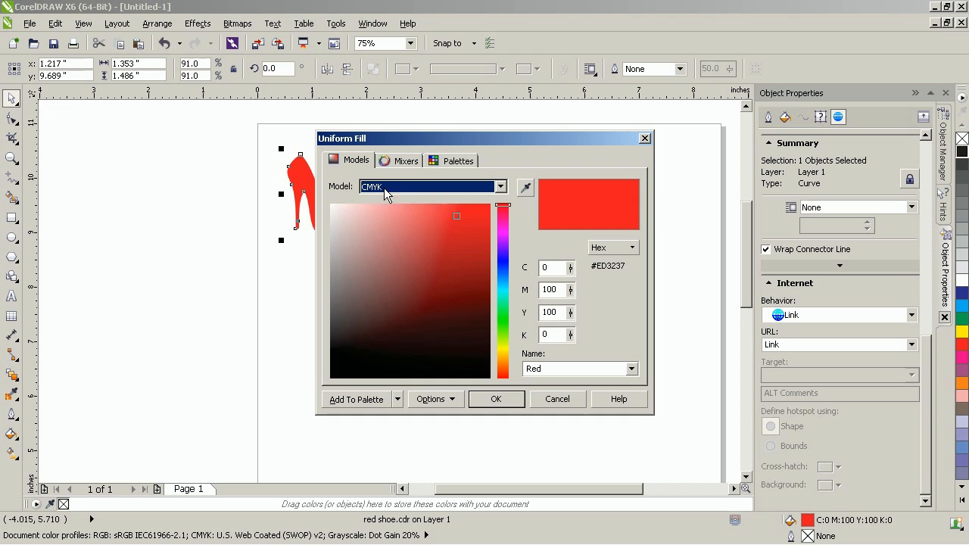
click(458, 160)
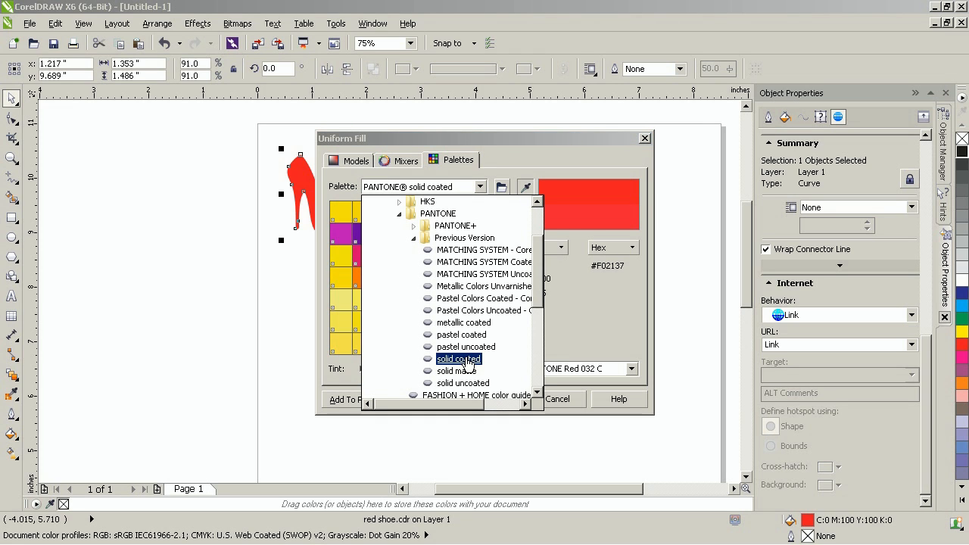
click(458, 359)
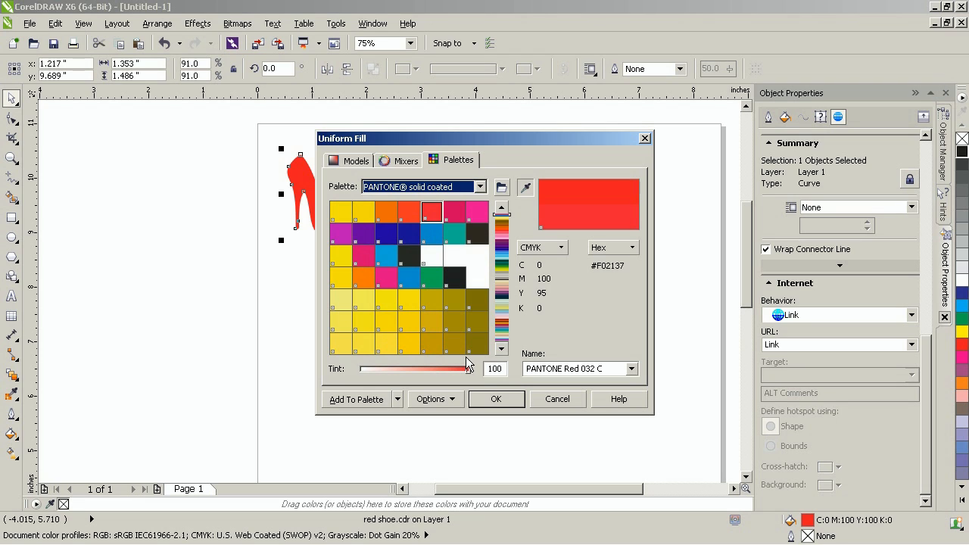
click(495, 399)
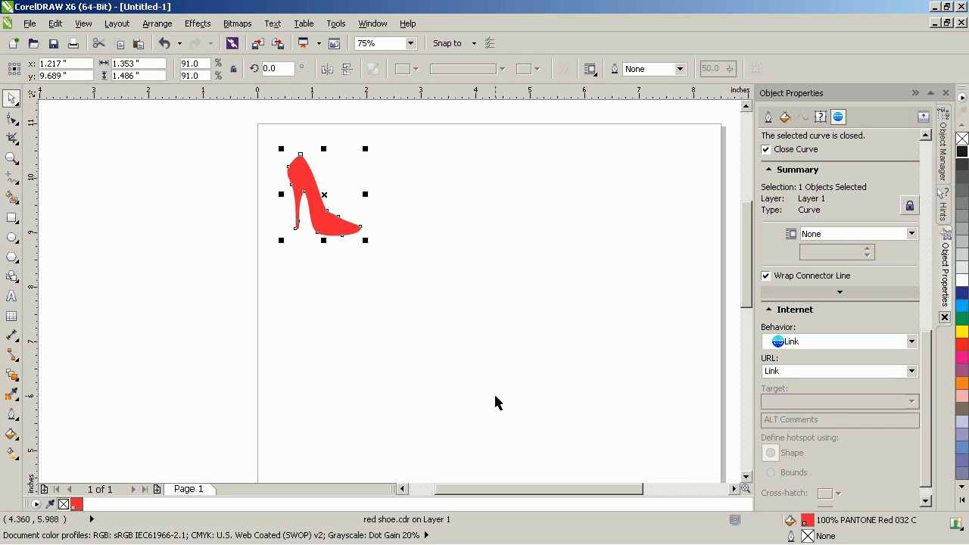
Draw a long rectangle bar across the page below the shoe, 0.03" tall.
click(12, 217)
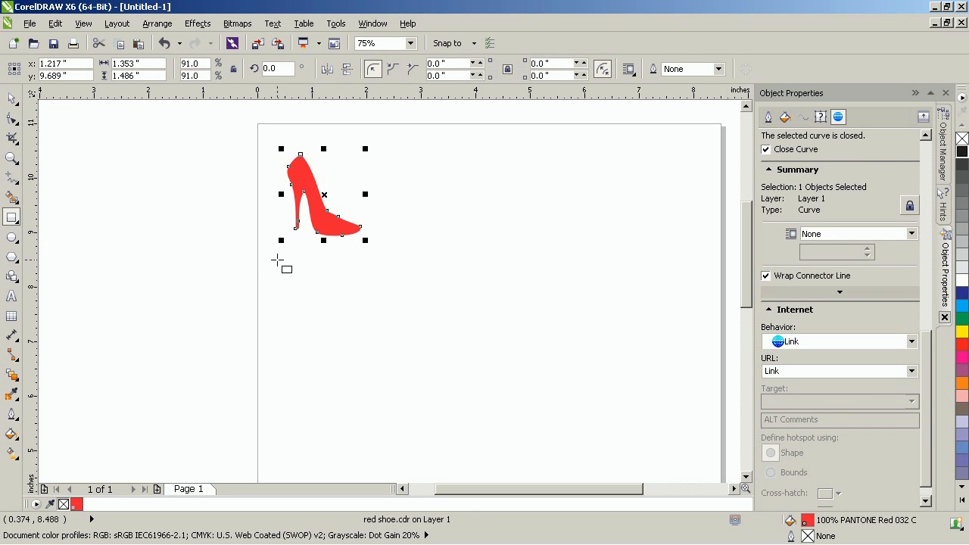
drag(273, 269, 710, 269)
text(0.1)
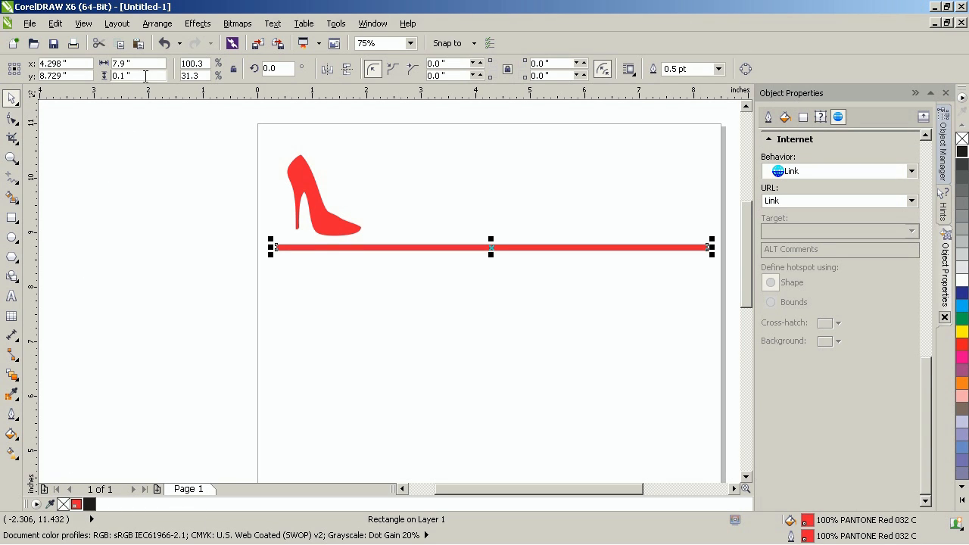
triple_click(137, 75)
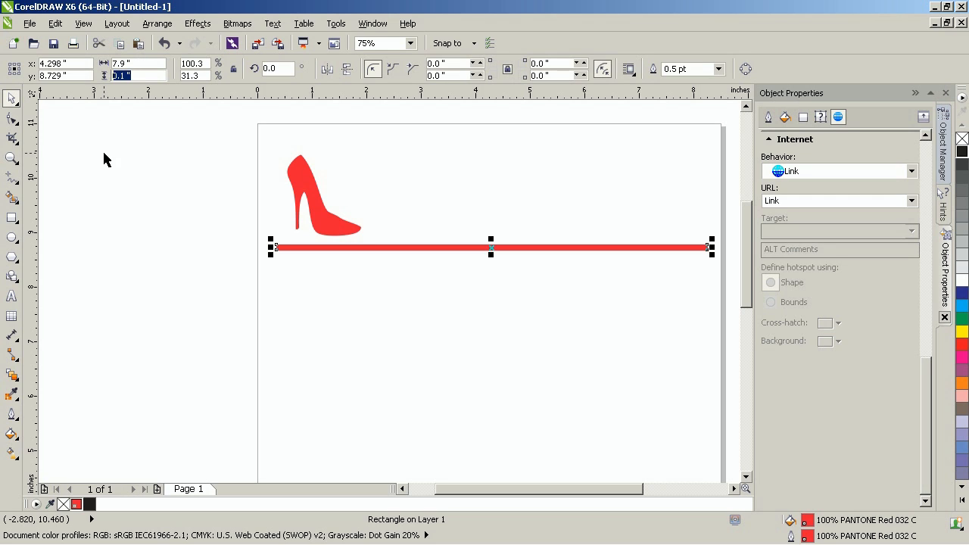
text(0.03)
text(R)
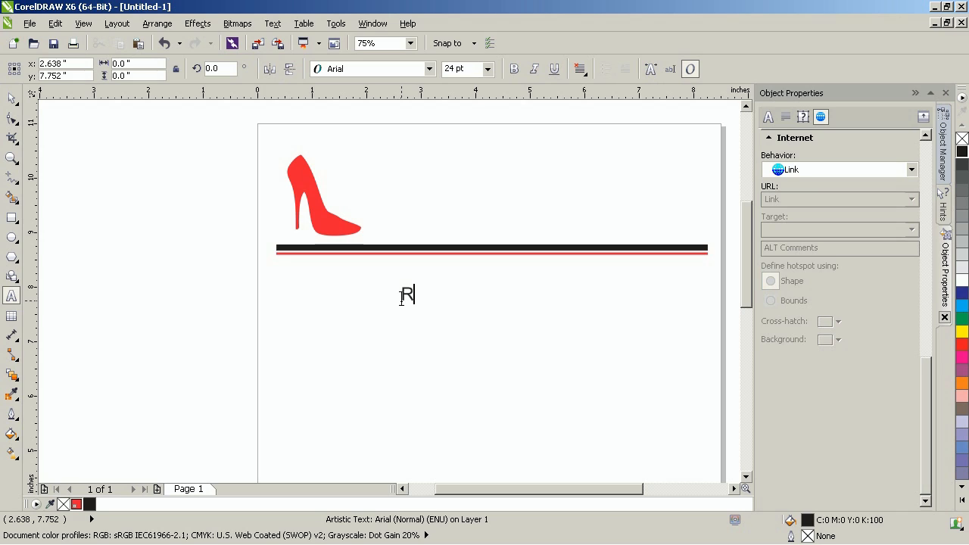
Type 'Red Shoe' and apply Gabriola's decorative swash stylistic set.
text(ed Shoe)
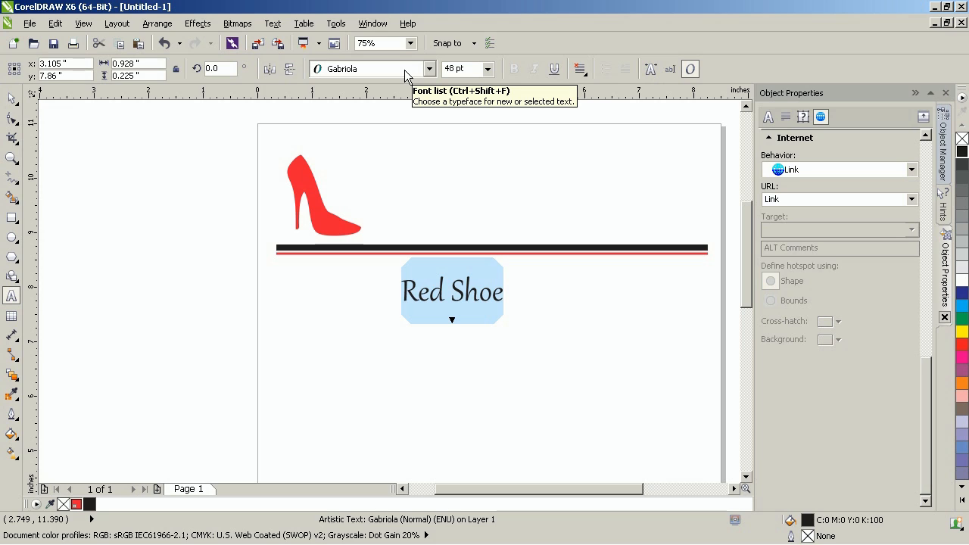
mouse_move(95, 112)
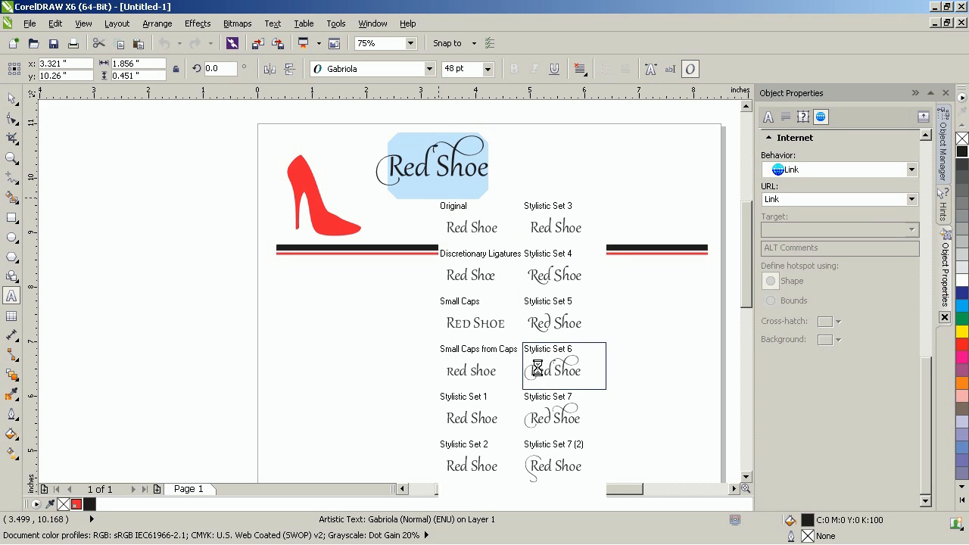
click(564, 417)
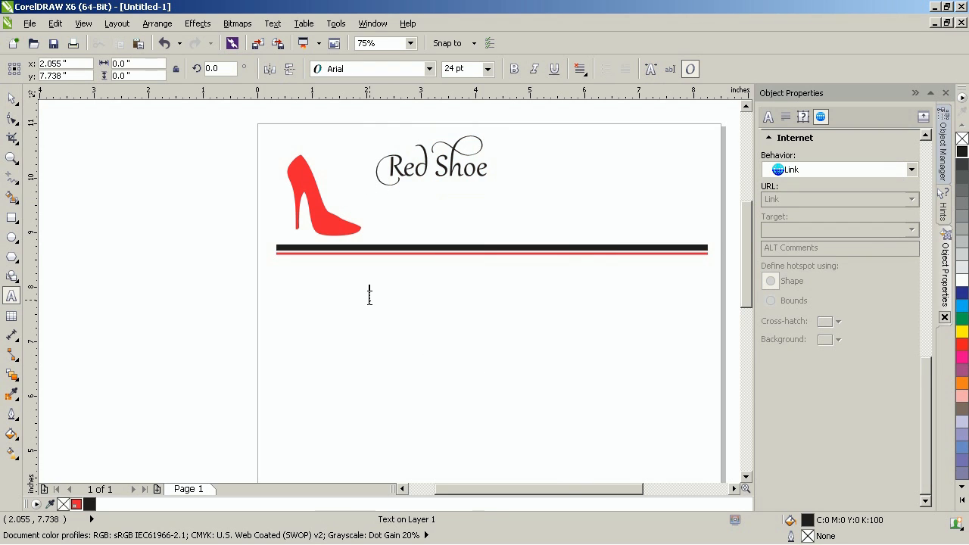
Type 'Emporium' and drag it up beneath 'Red Shoe'.
text(Emporium)
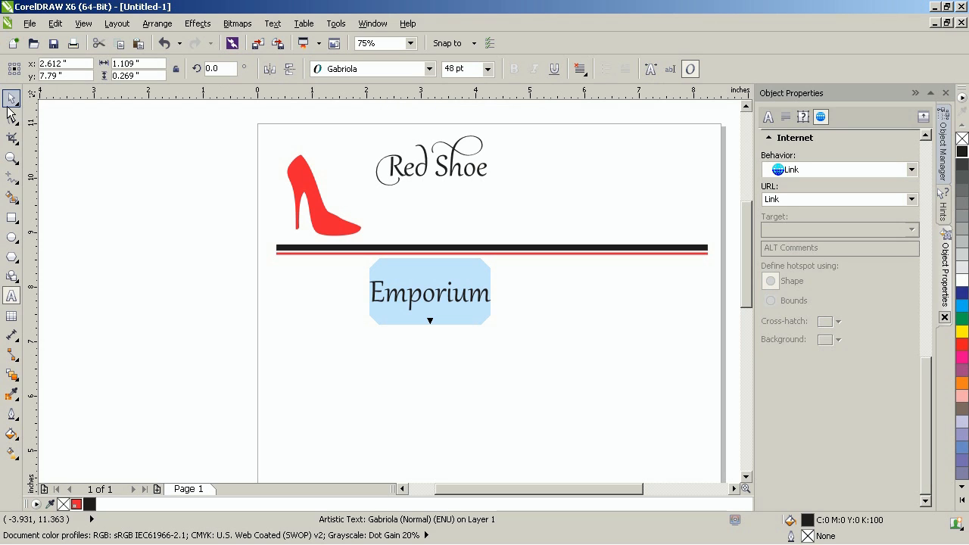
click(429, 293)
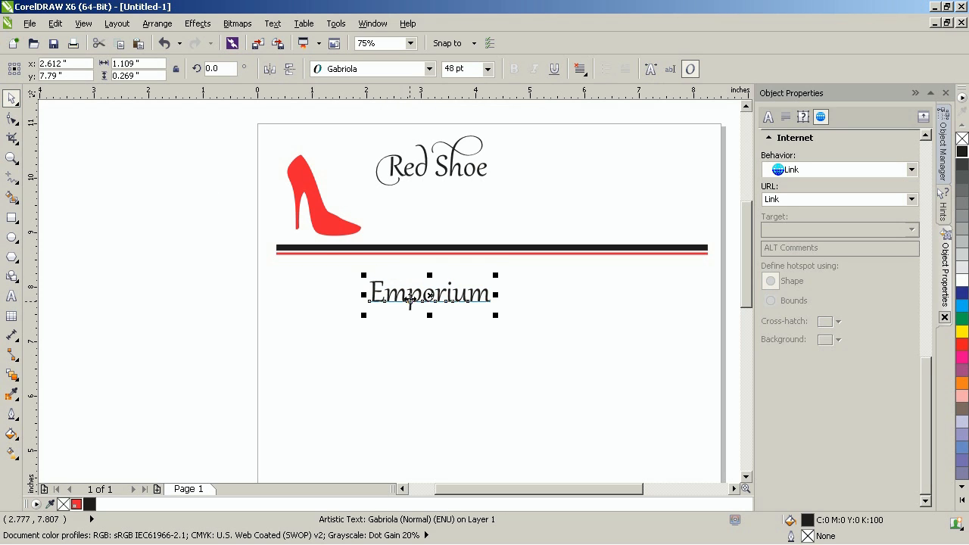
drag(428, 294, 419, 204)
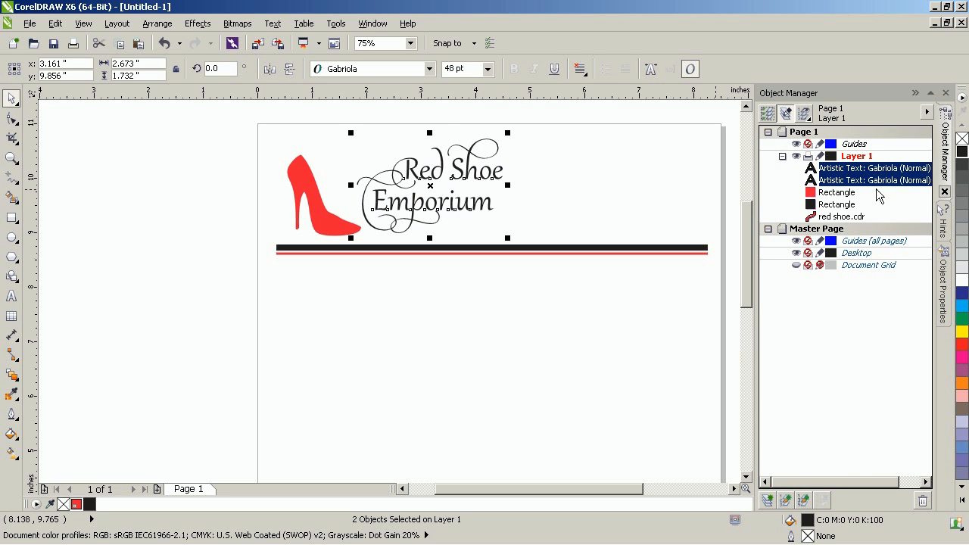
Select both text lines plus red shoe.cdr and group them with Ctrl+G.
click(840, 216)
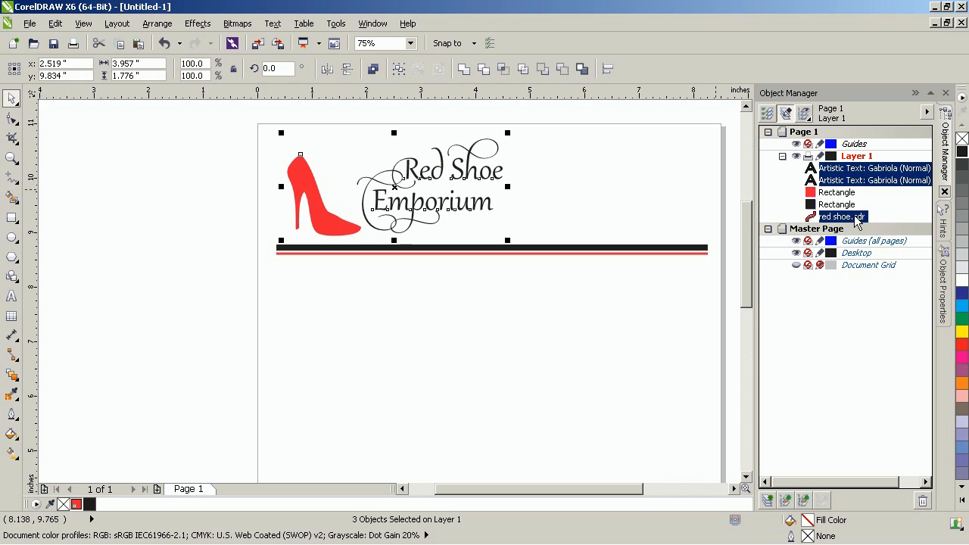
click(373, 69)
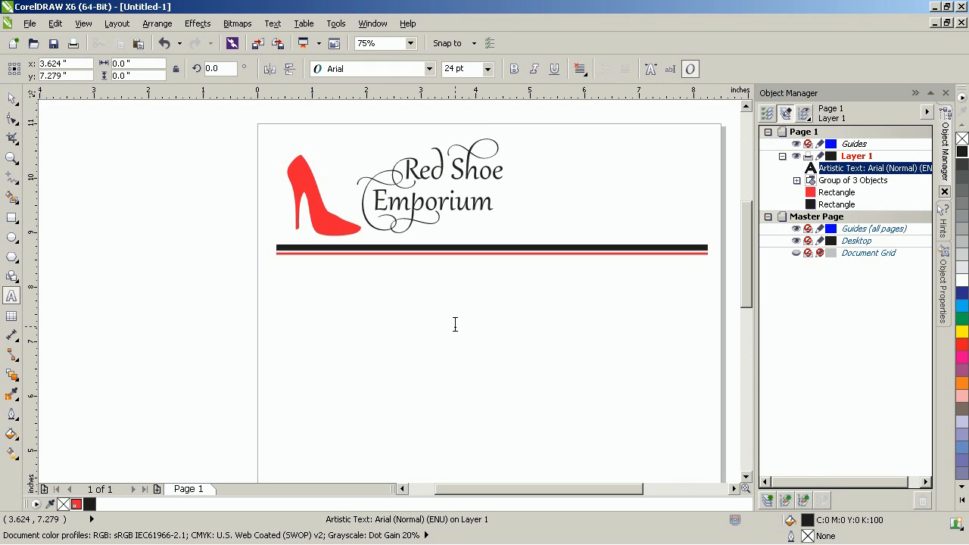
text(26)
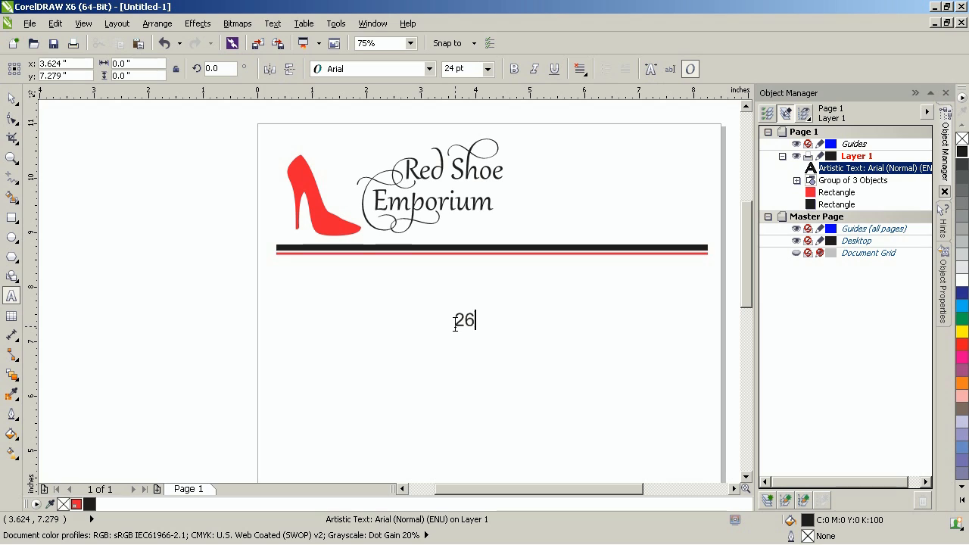
text(1 Main)
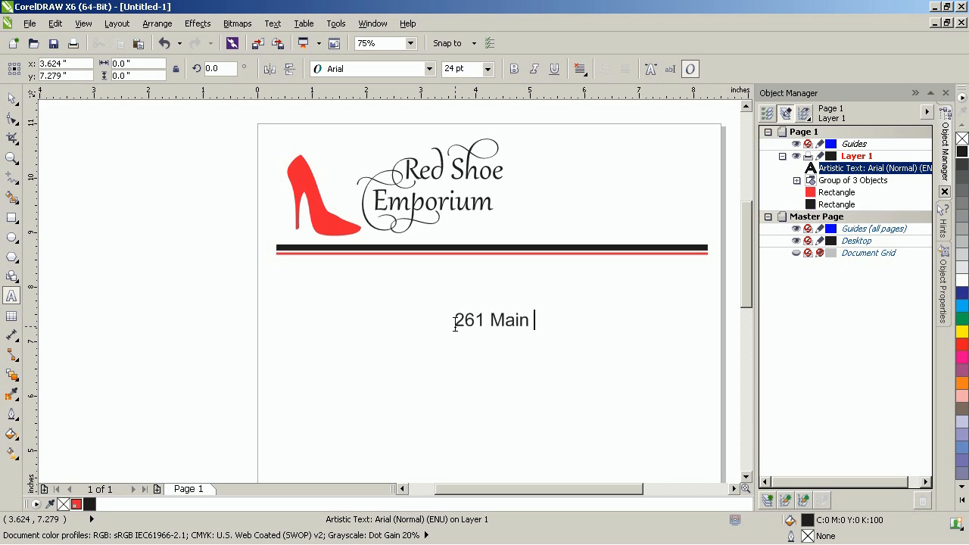
text(St.)
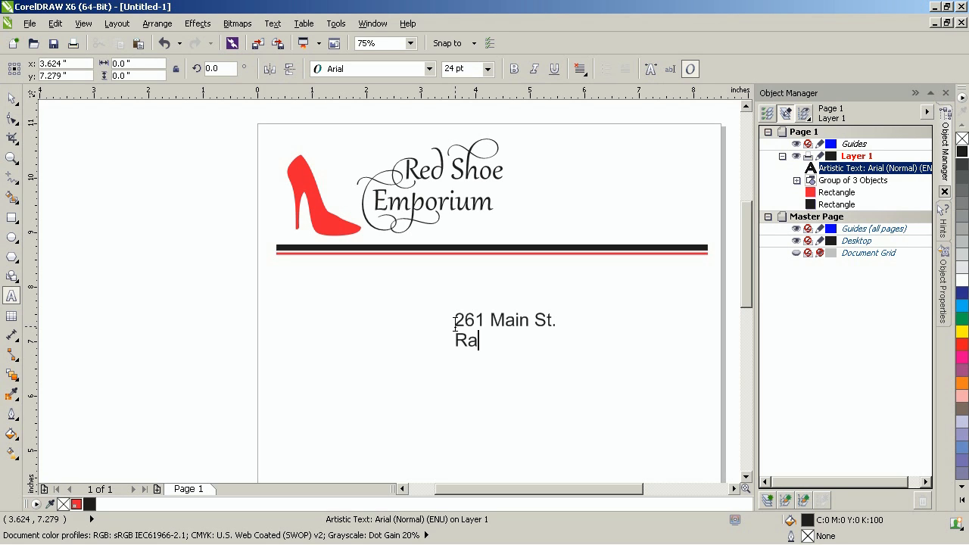
text(lston, P)
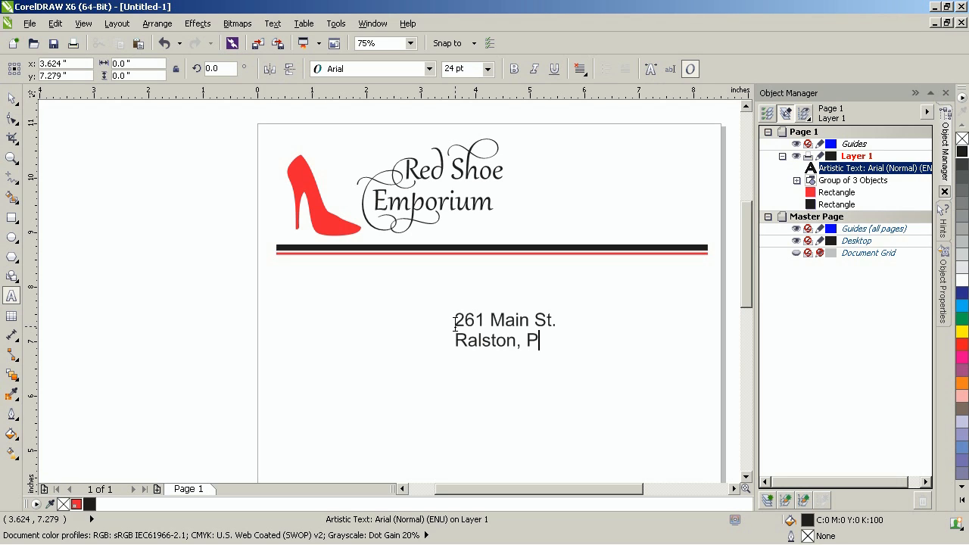
text(A 17763)
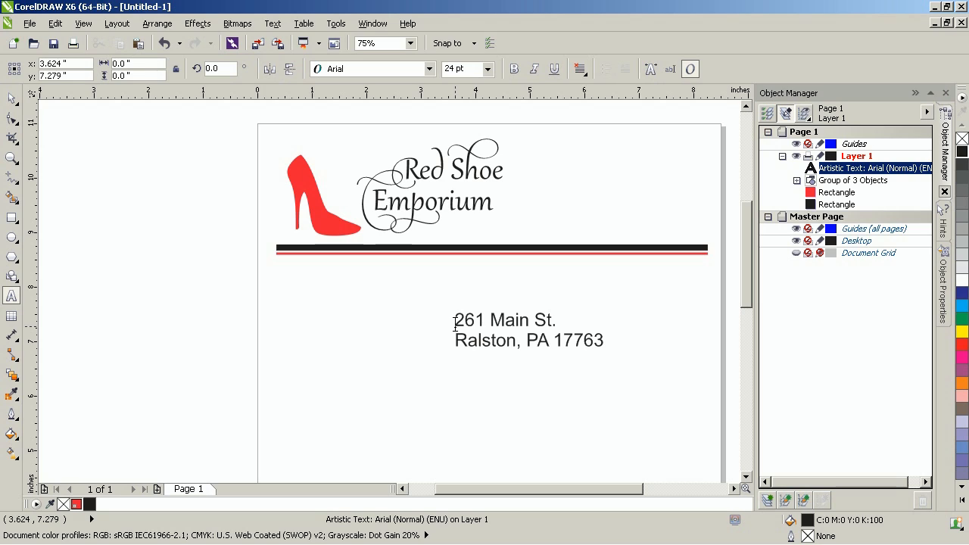
text(570-)
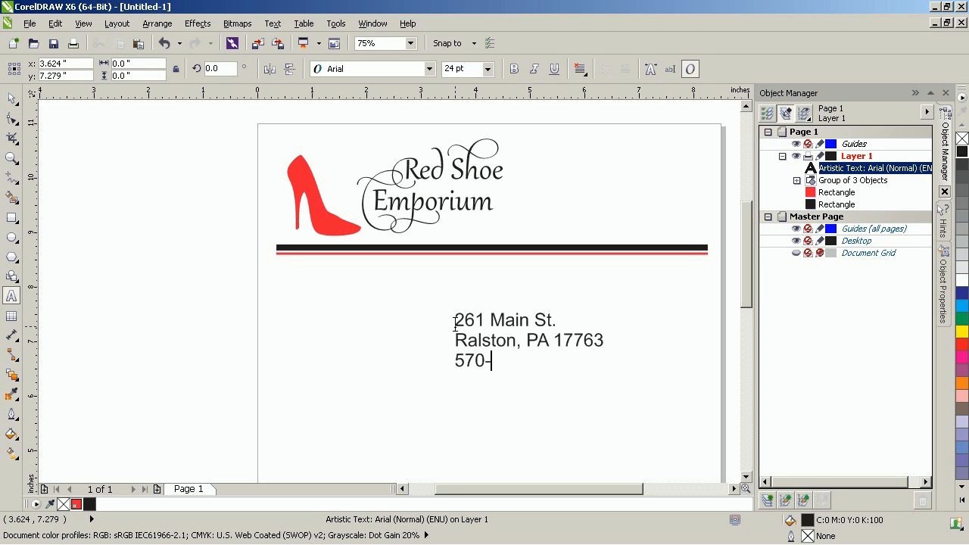
text(555-121)
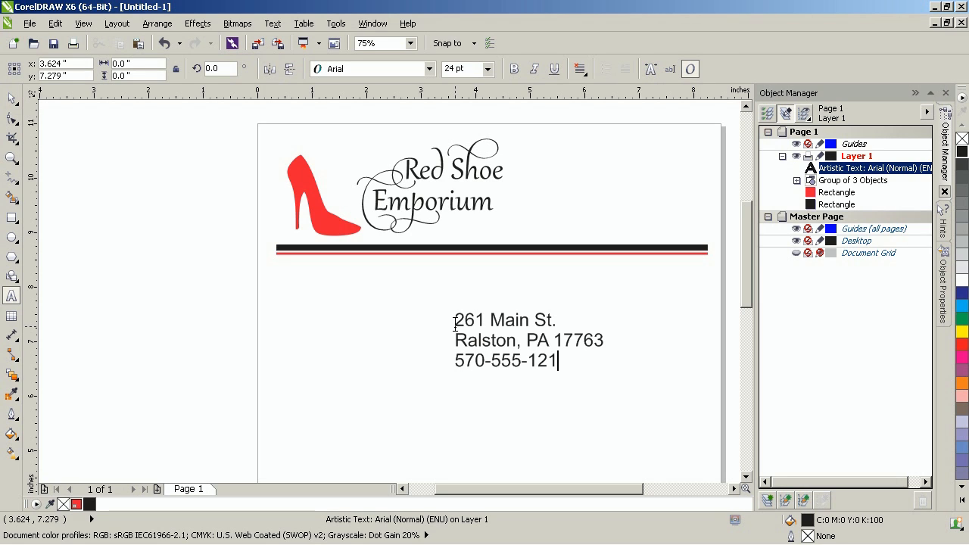
text(2)
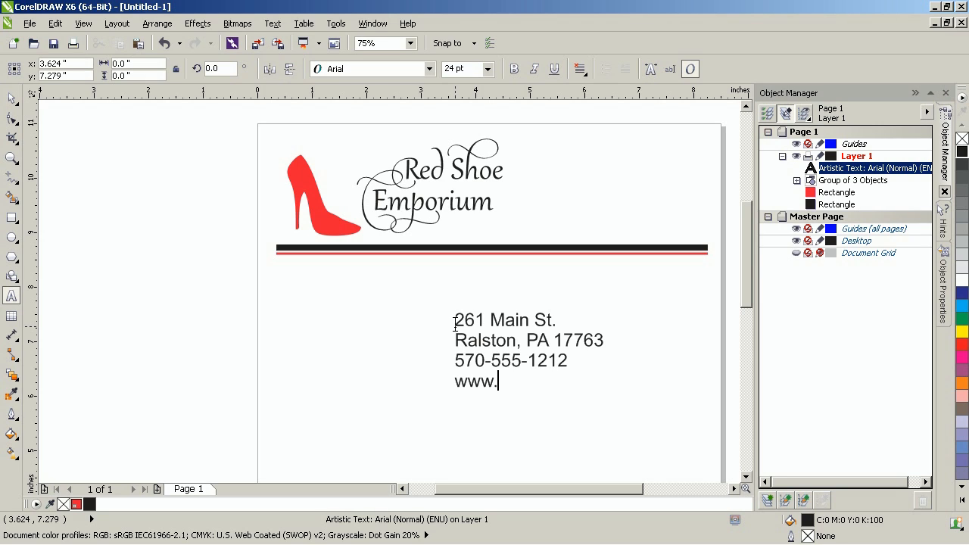
text(redsho)
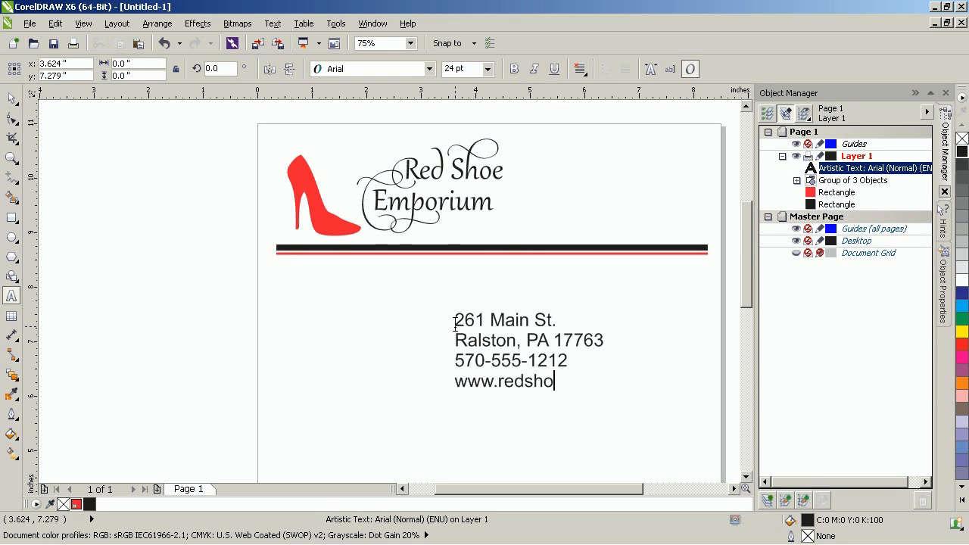
text(es.com)
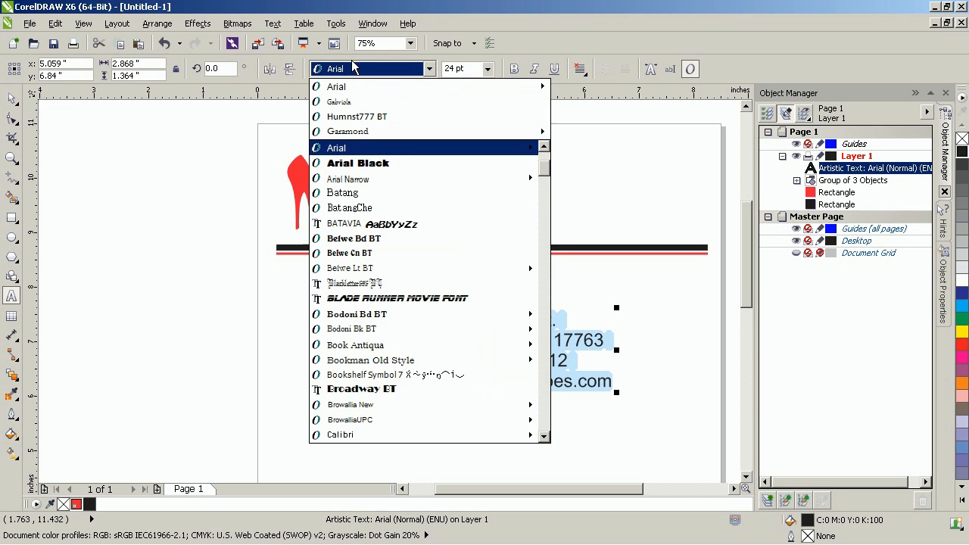
Set the address in Gabriola and move it to the upper right beside the logo.
click(338, 102)
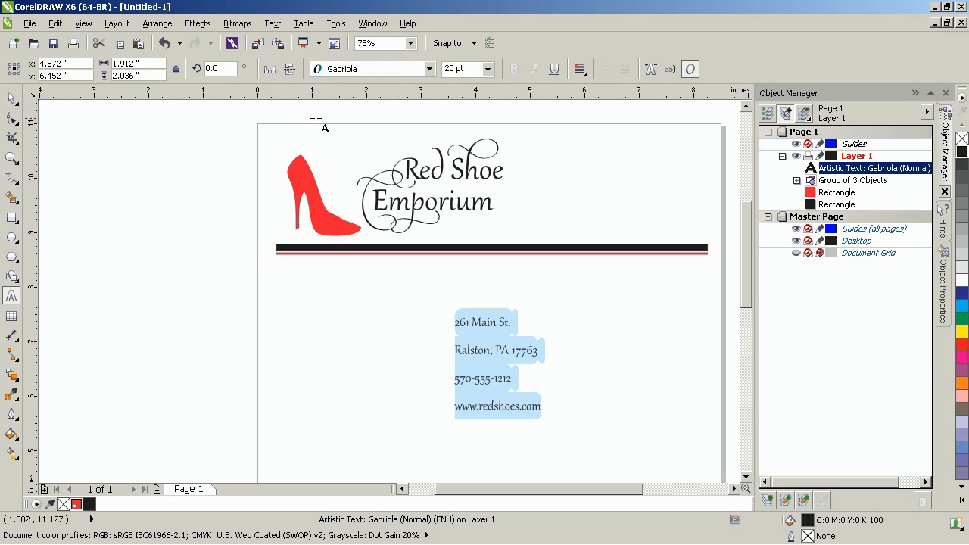
mouse_move(585, 90)
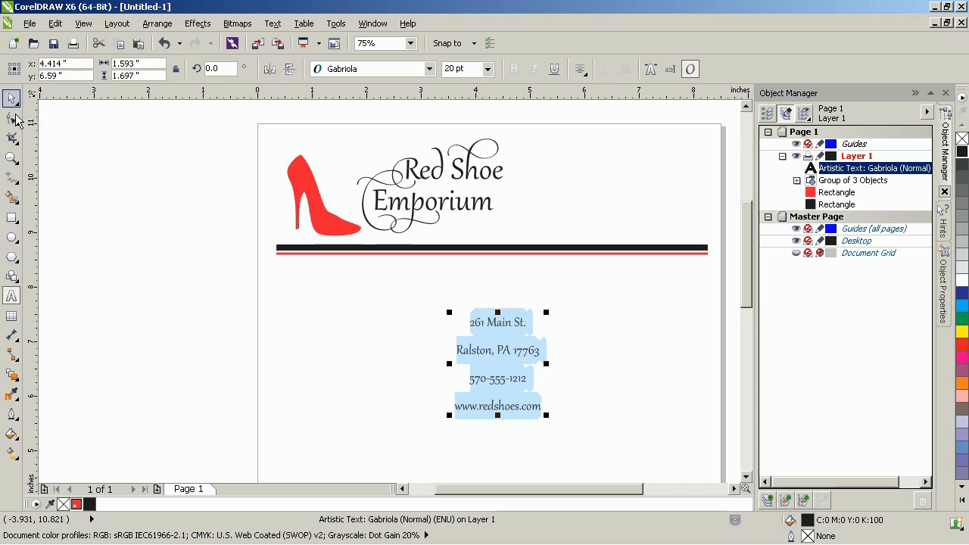
drag(498, 363, 631, 186)
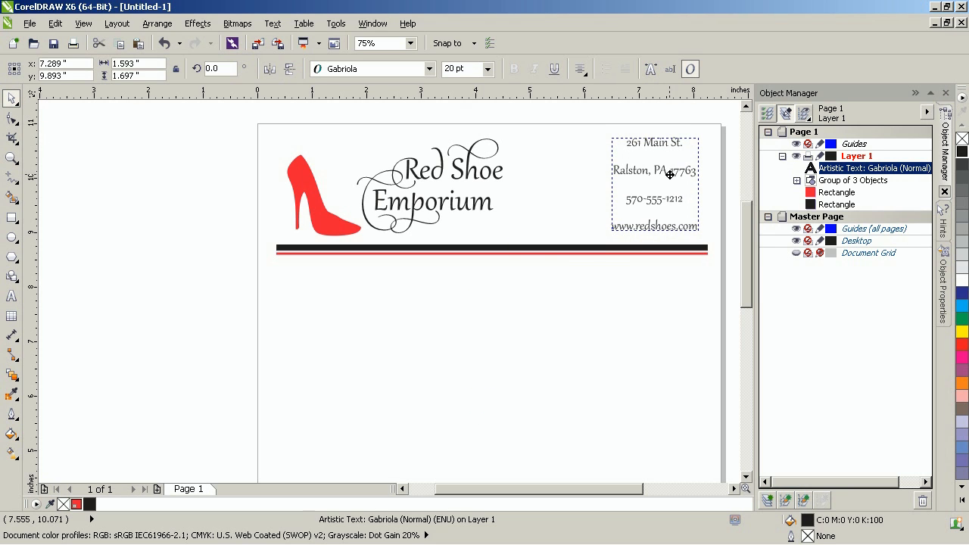
click(653, 174)
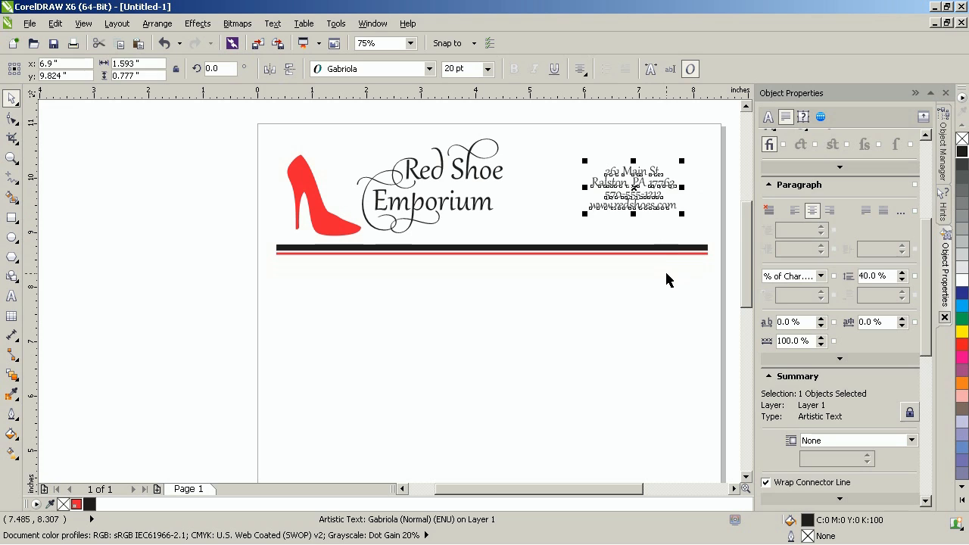
click(499, 318)
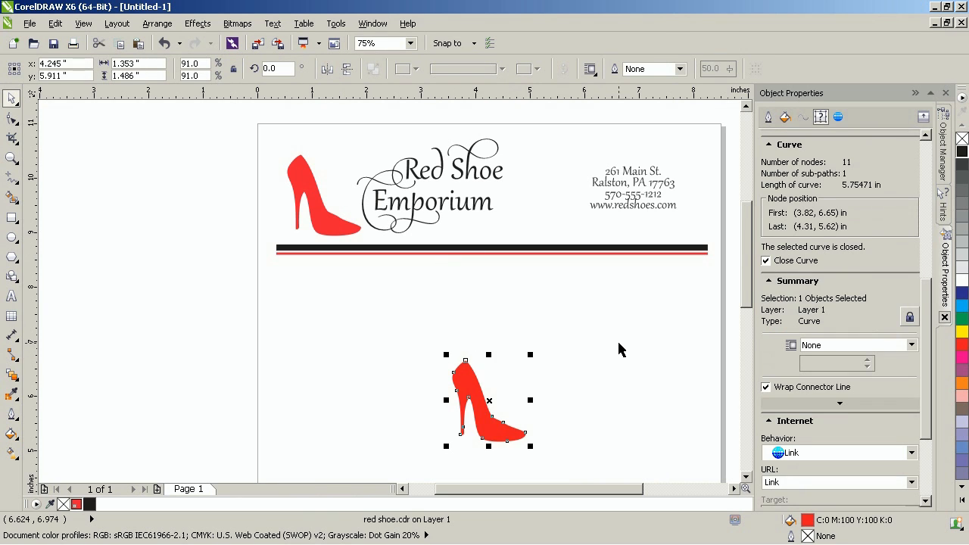
Move the shoe to the bottom left, with a 10% red tinted copy at bottom right.
scroll(up, 3)
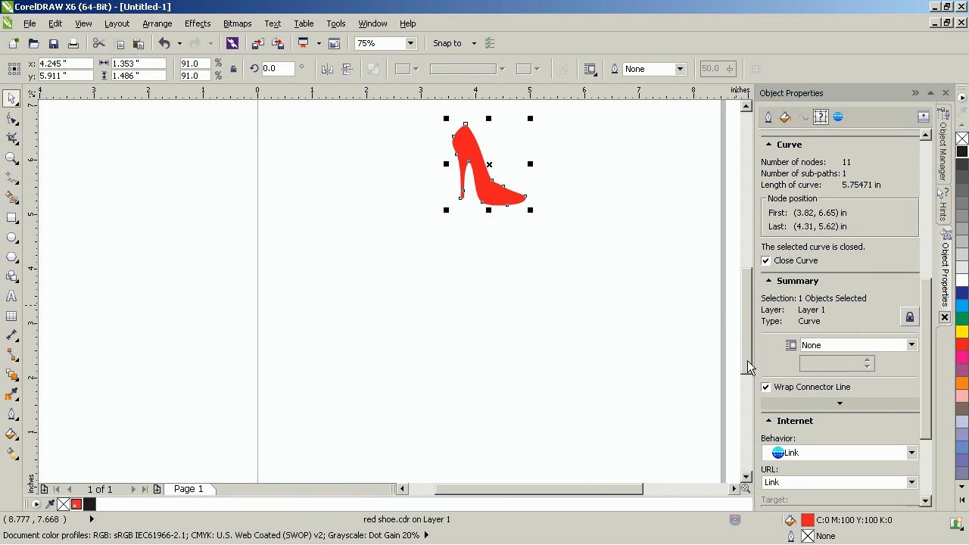
drag(484, 162, 318, 435)
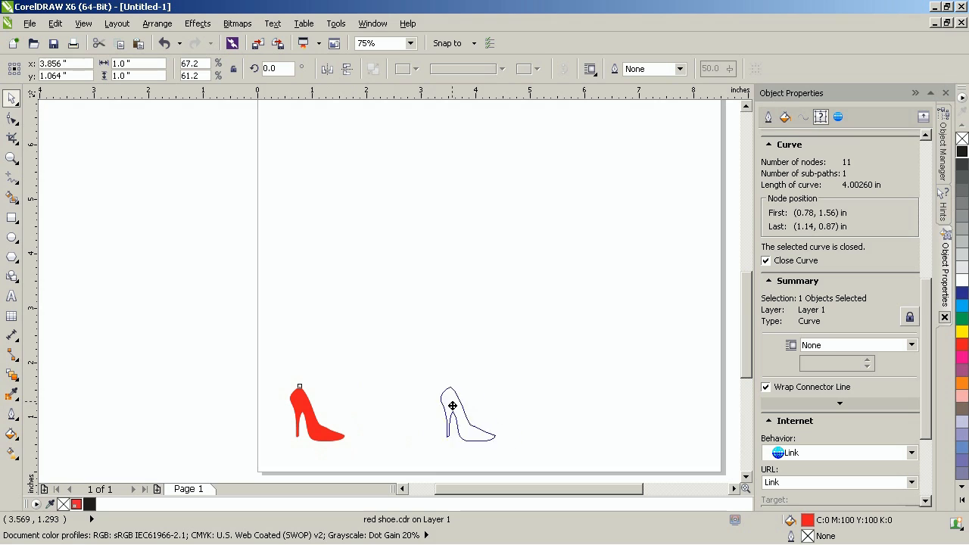
drag(466, 414, 673, 414)
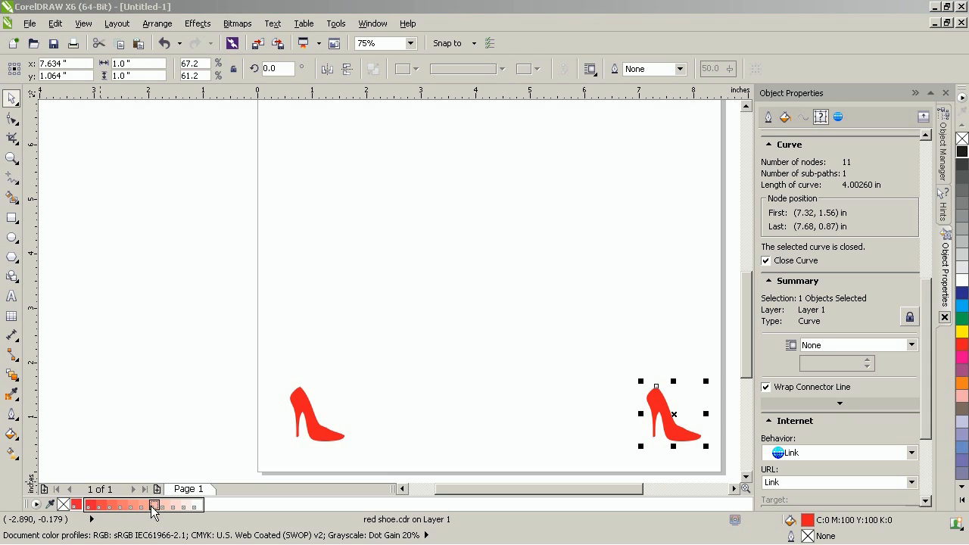
mouse_move(186, 505)
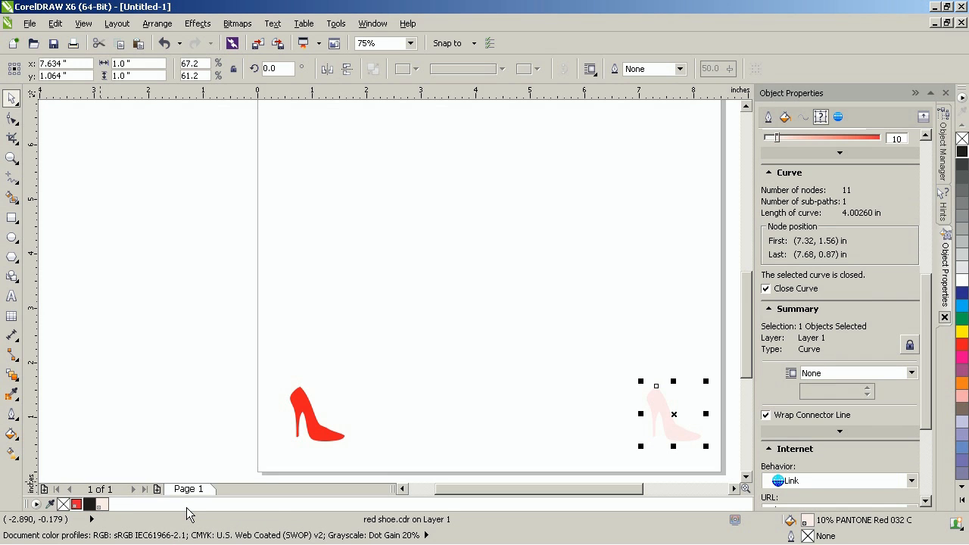
click(13, 374)
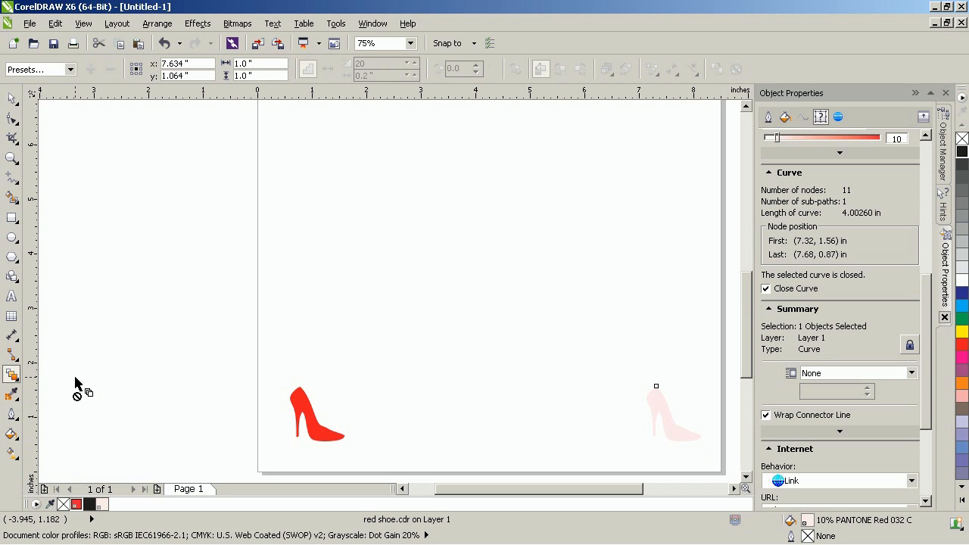
mouse_move(670, 422)
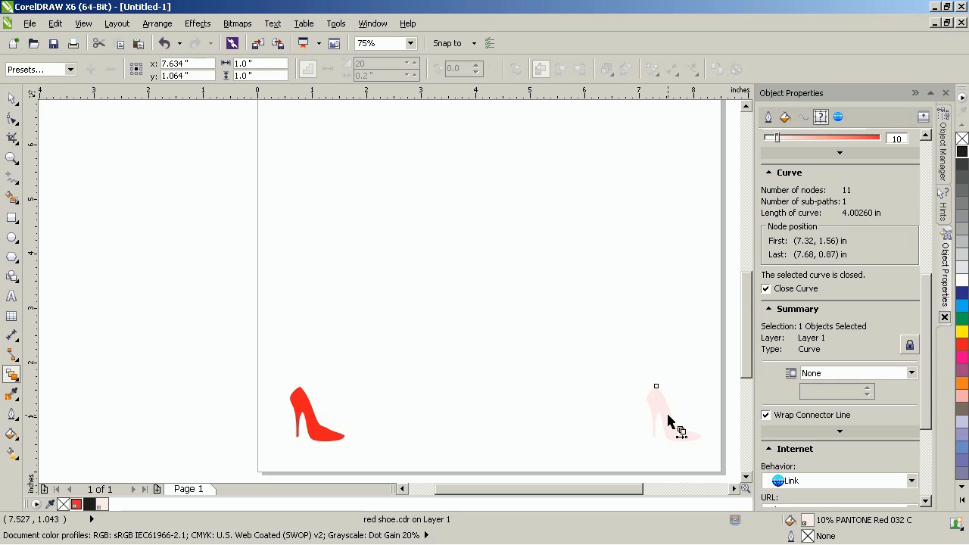
Blend the red corner shoe into the pale shoe, setting the blend to 5 steps.
drag(672, 413, 449, 424)
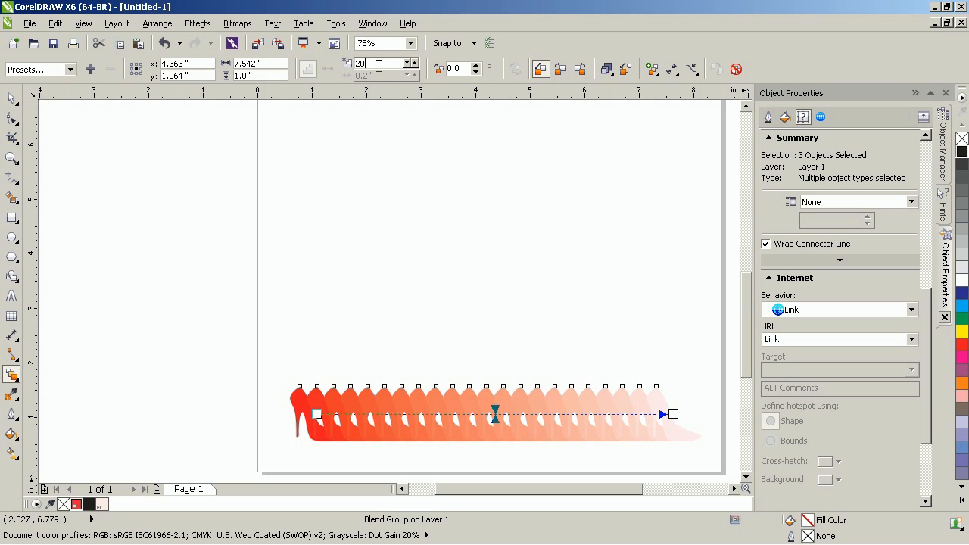
mouse_move(371, 63)
text(5)
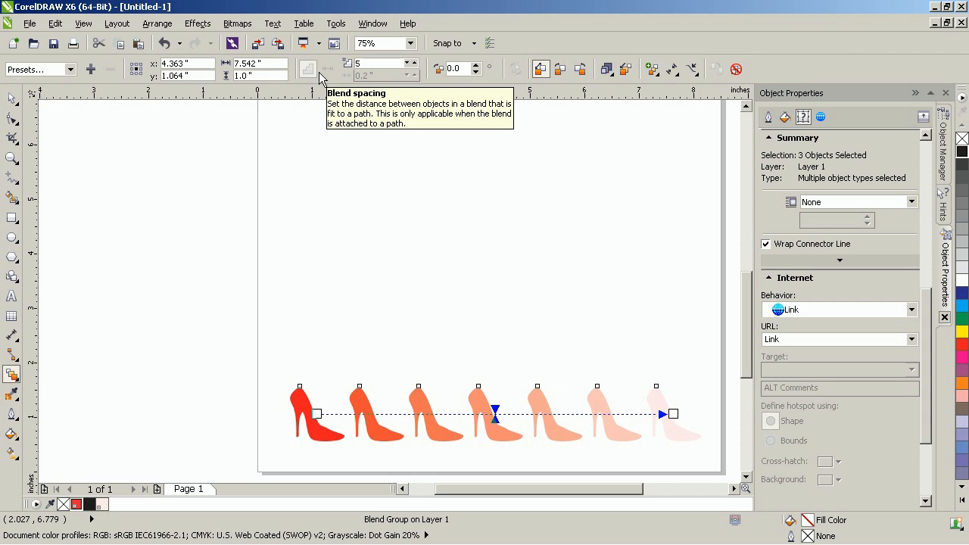
scroll(down, 3)
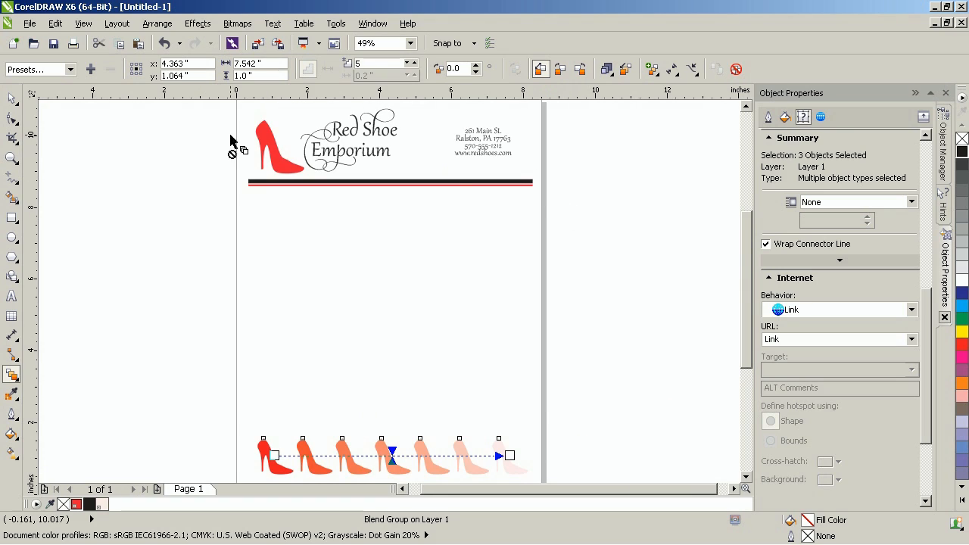